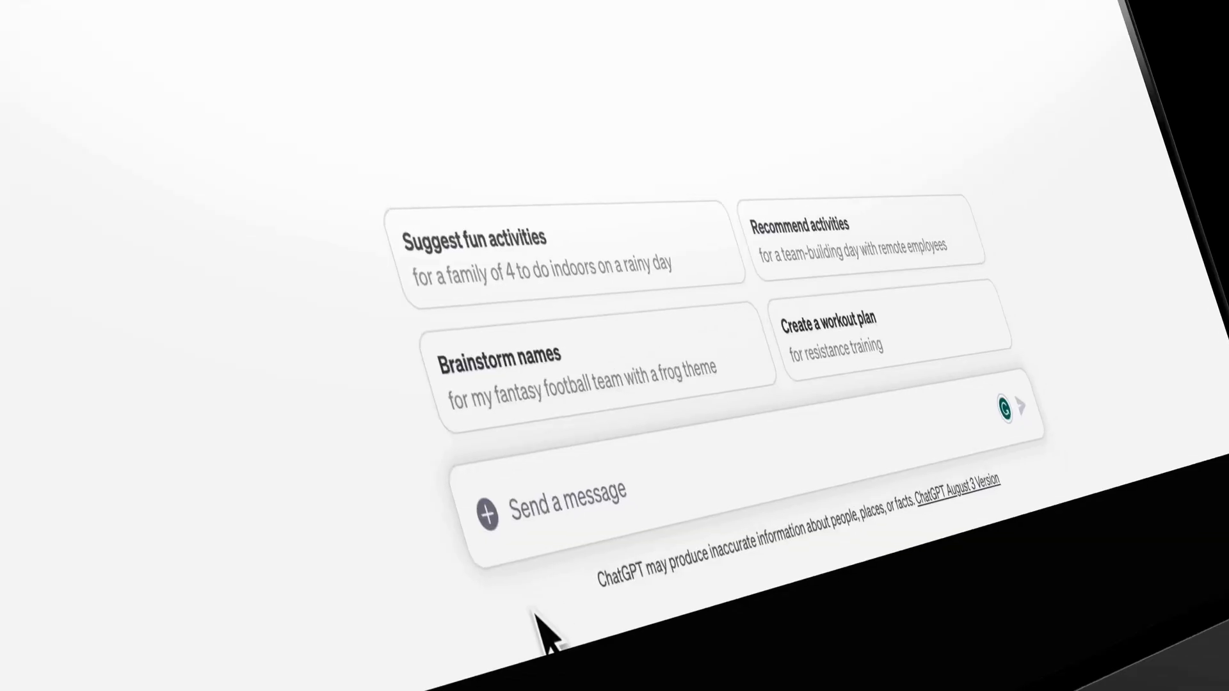
Step: Ask Open Interpreter to summarize the PDF article and list its main points
{"action": "left_click", "coordinate": [488, 516]}
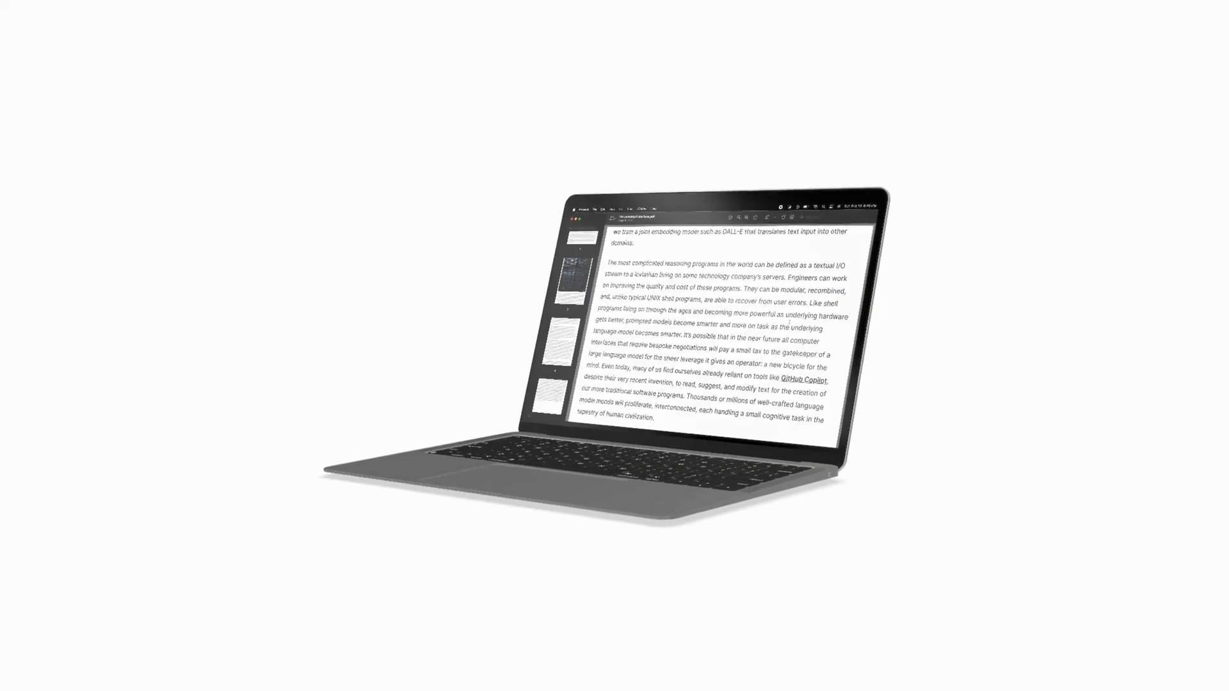
{"action": "type", "text": "Can you summar"}
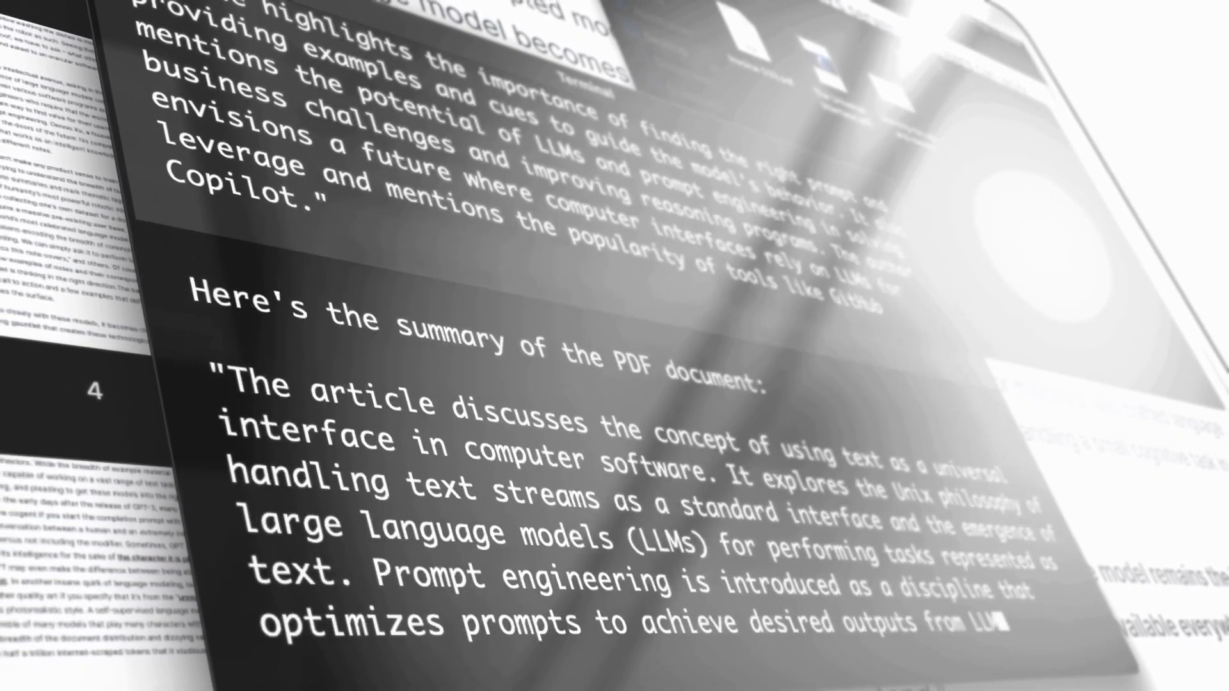
{"action": "type", "text": "Can you list wha"}
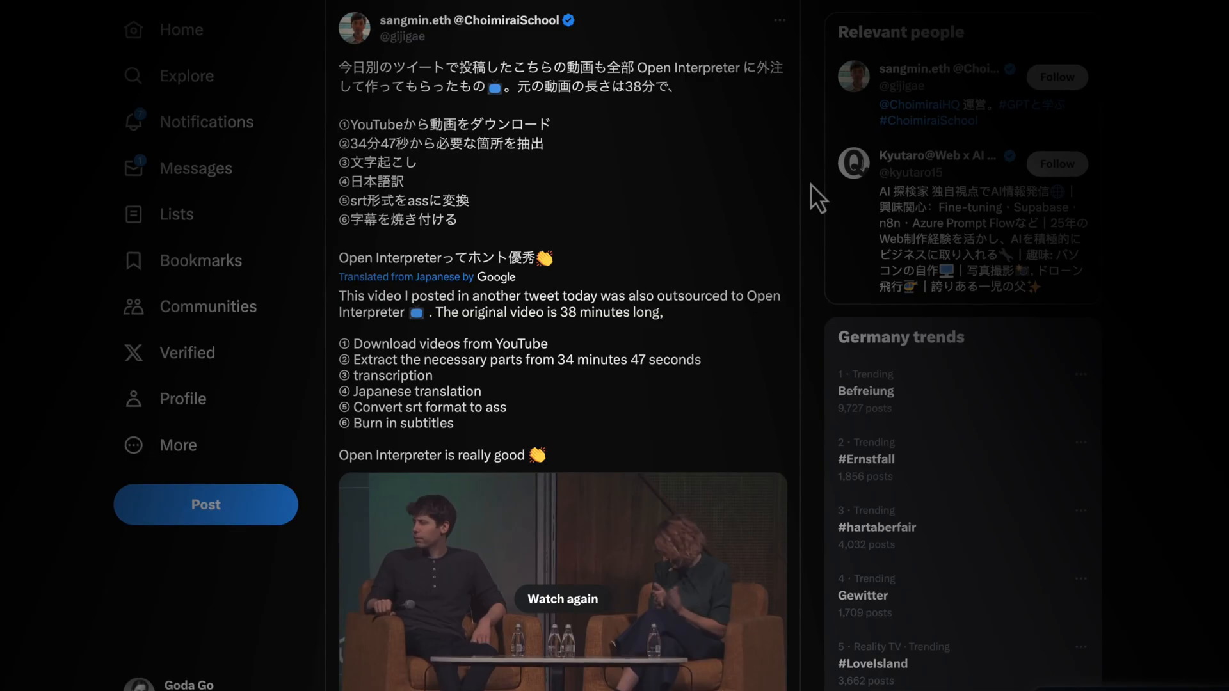
Step: Read the post's translated task list and replay its Japanese-subtitled video
{"action": "scroll", "scroll_direction": "down", "scroll_amount": 3}
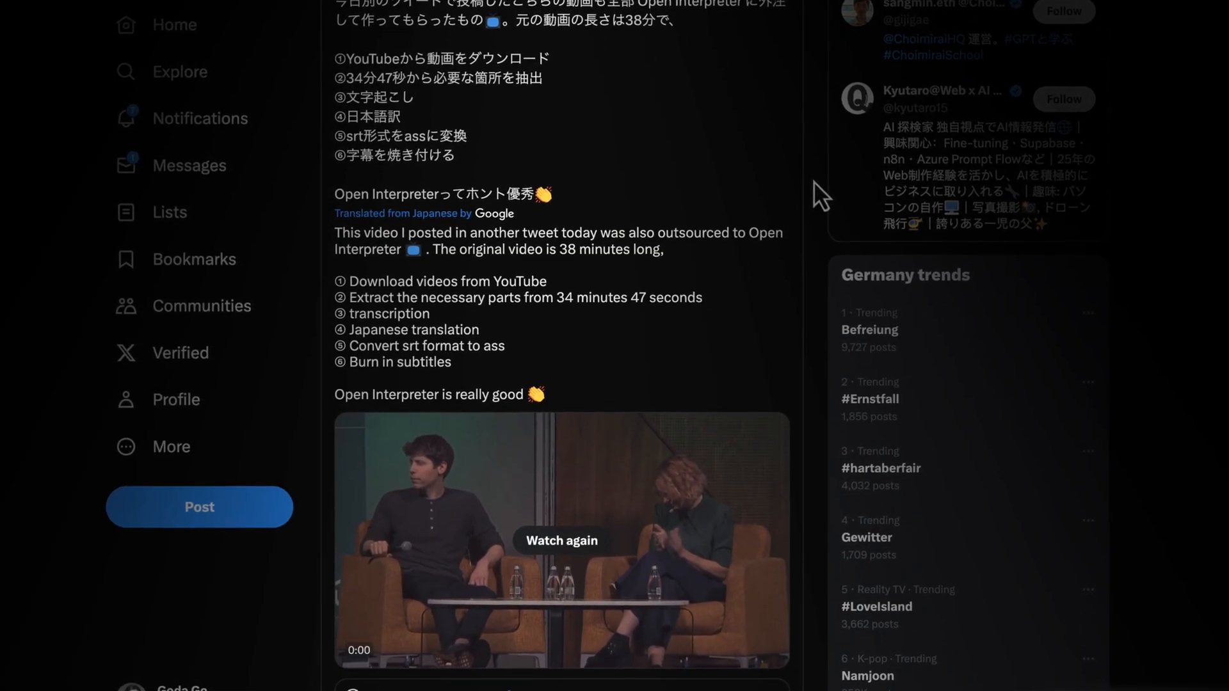
{"action": "scroll", "scroll_direction": "down", "scroll_amount": 3}
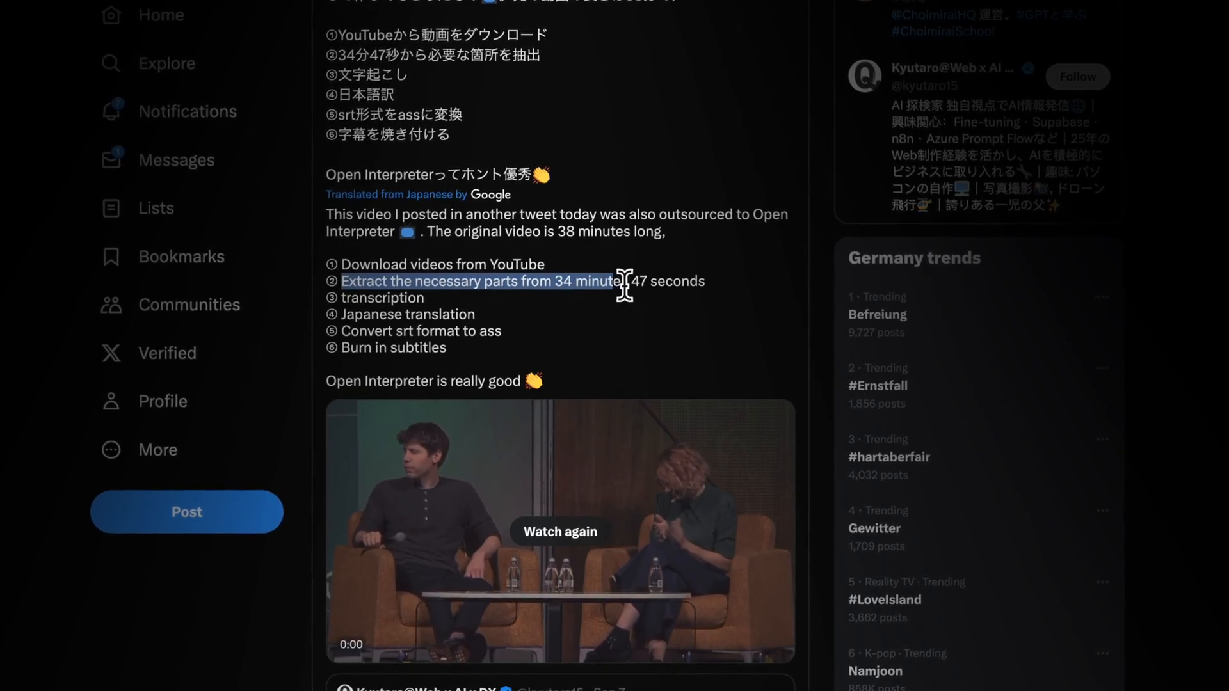
{"action": "scroll", "scroll_direction": "down", "scroll_amount": 3}
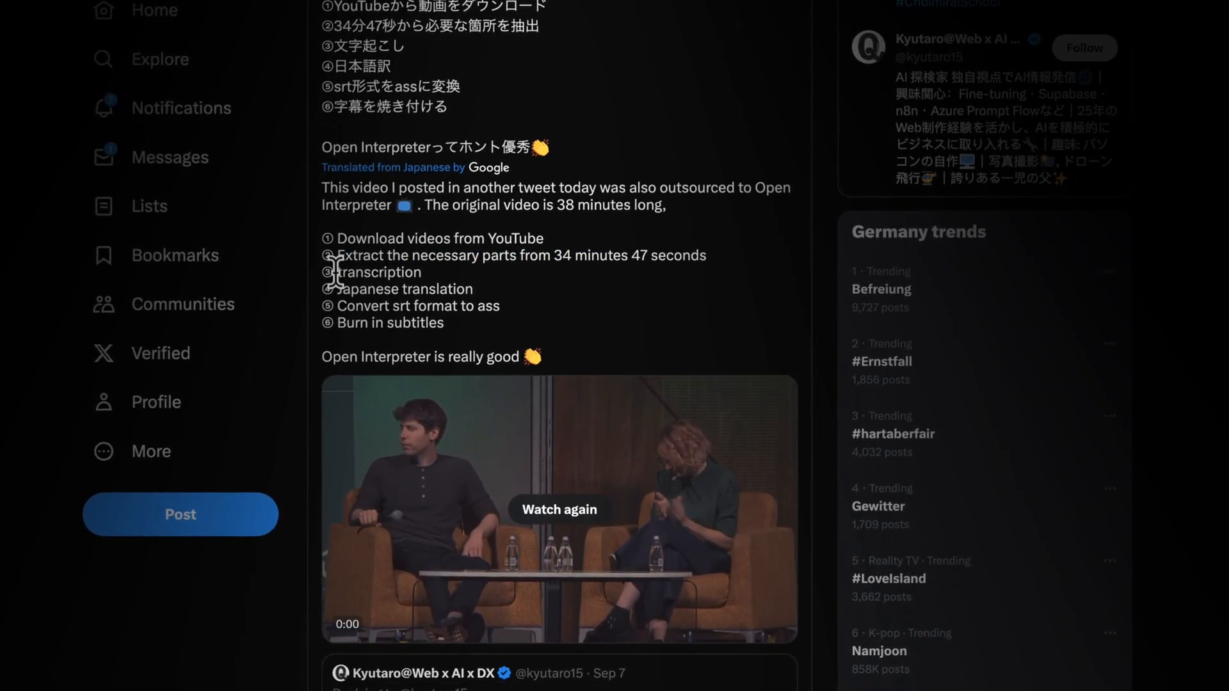
{"action": "double_click", "coordinate": [371, 289]}
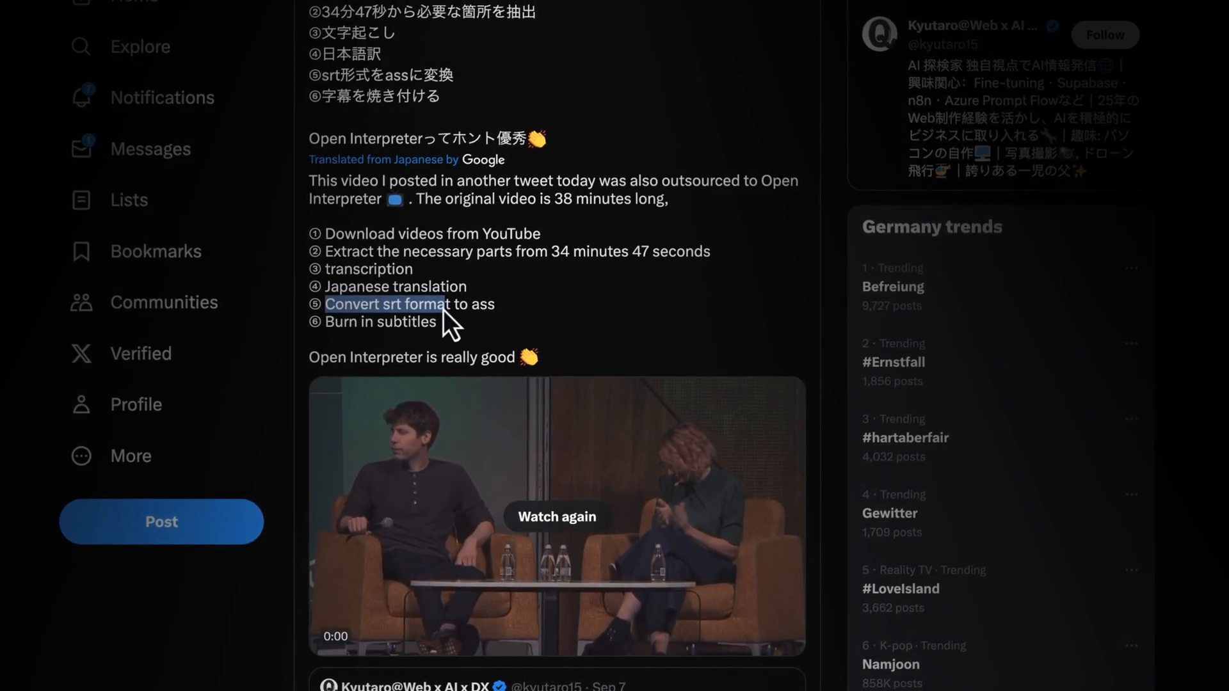
{"action": "left_click", "coordinate": [556, 516]}
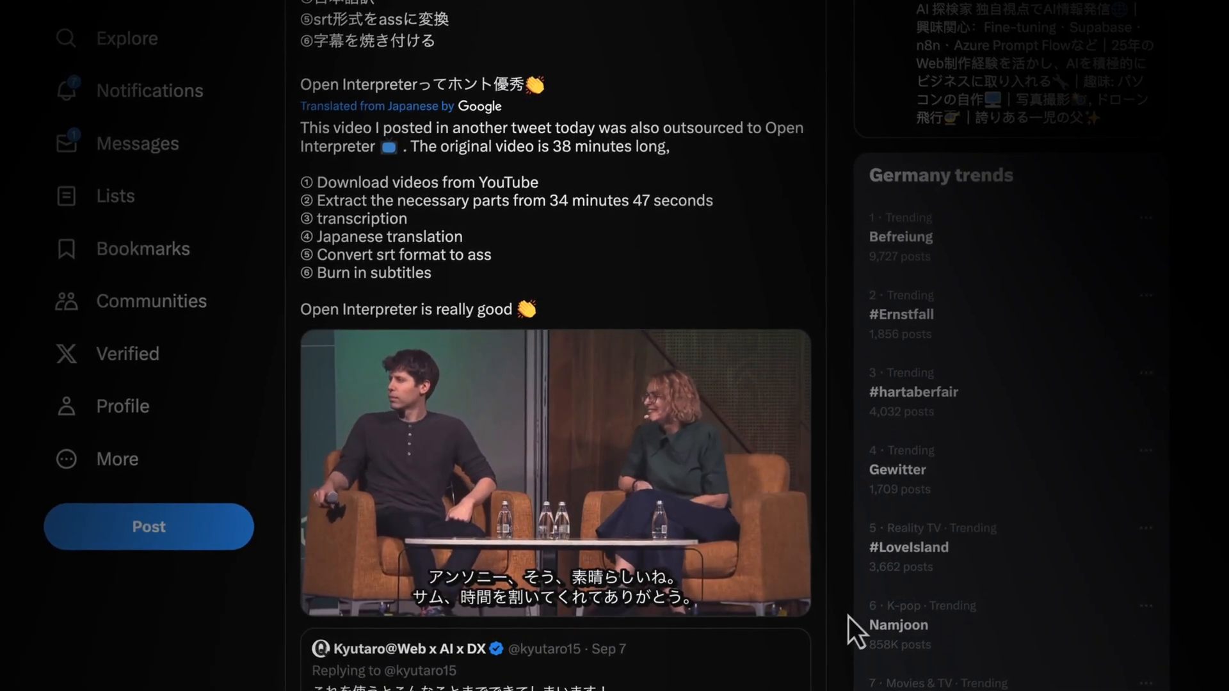
{"action": "scroll", "scroll_direction": "down", "scroll_amount": 3}
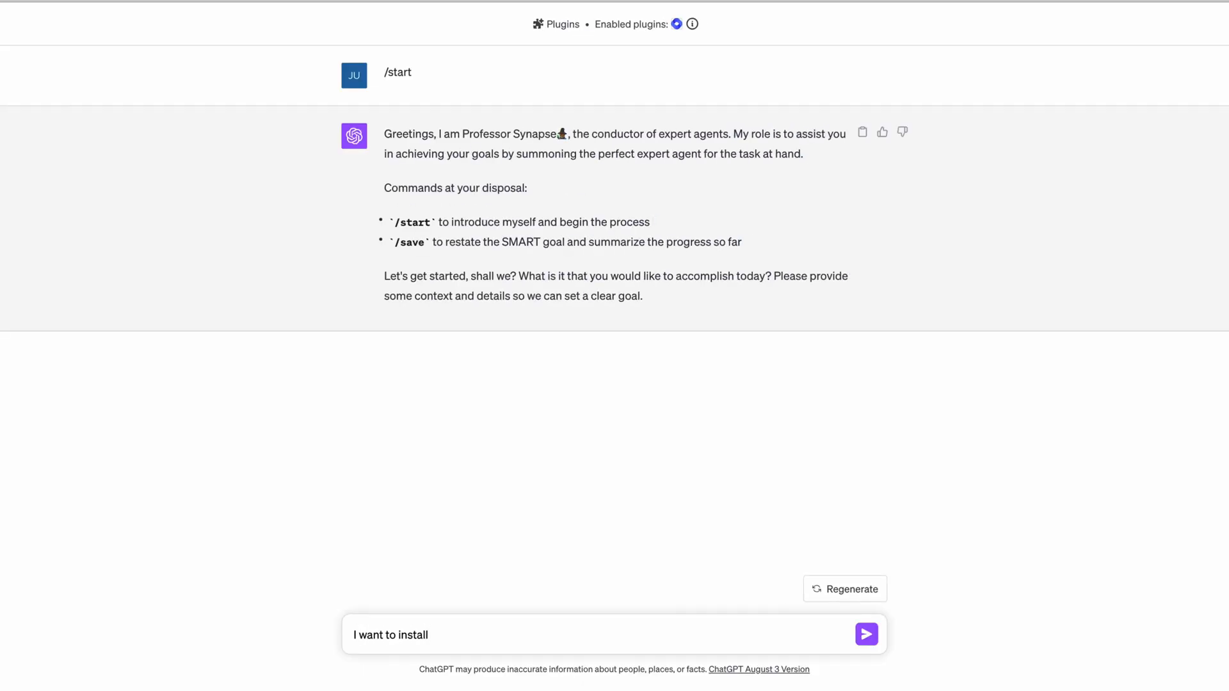
Step: Send ChatGPT the GitHub install question, noting no Python or coding knowledge
{"action": "type", "text": "this github product, but I don't have phyton and don't know how to code. This is the page: https://github.com/KillianLucas/open-interpreter"}
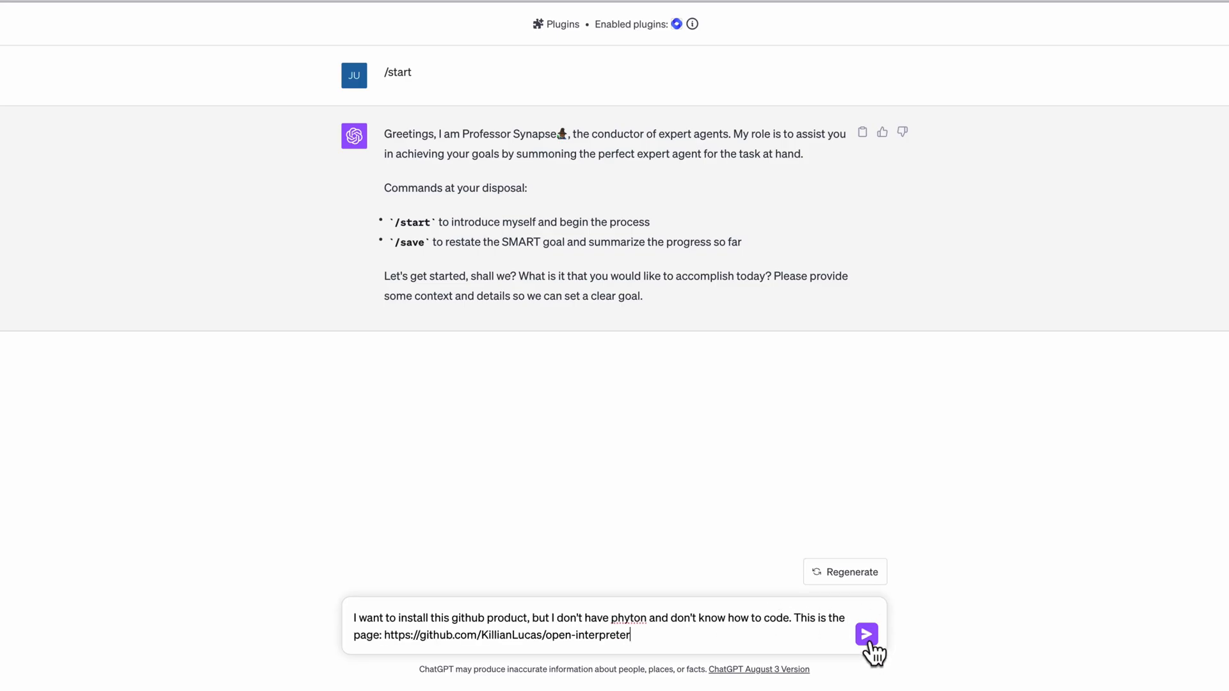
{"action": "left_click", "coordinate": [866, 635]}
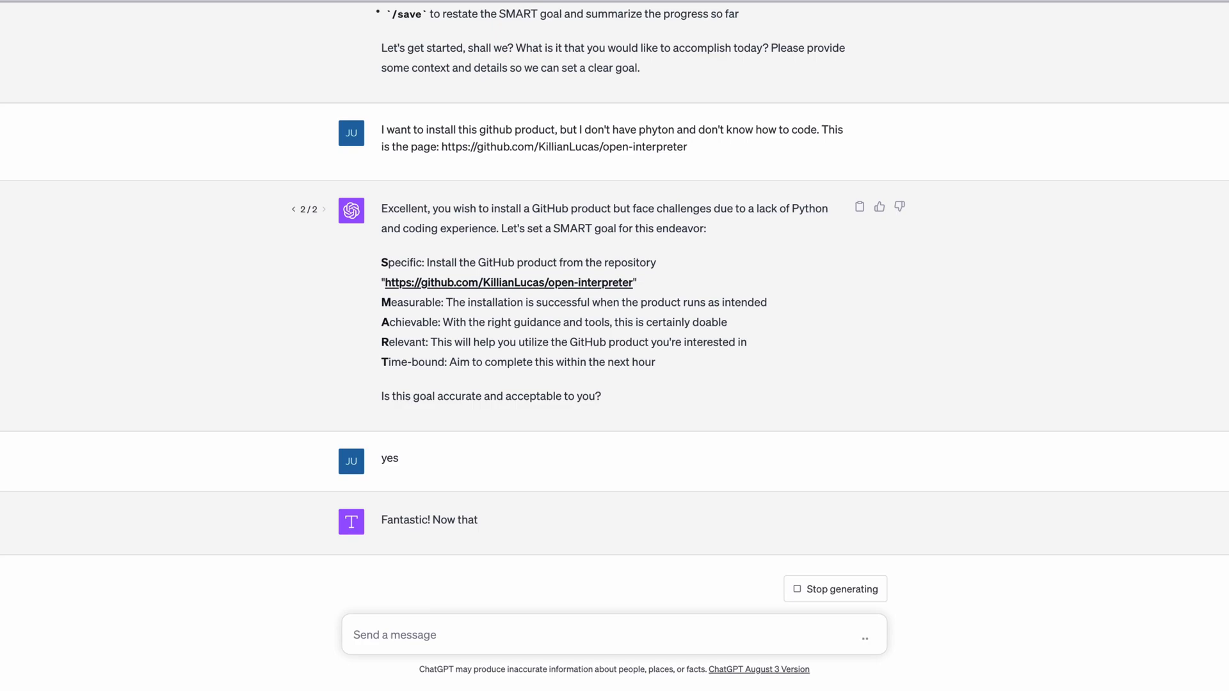
{"action": "mouse_move", "coordinate": [580, 572]}
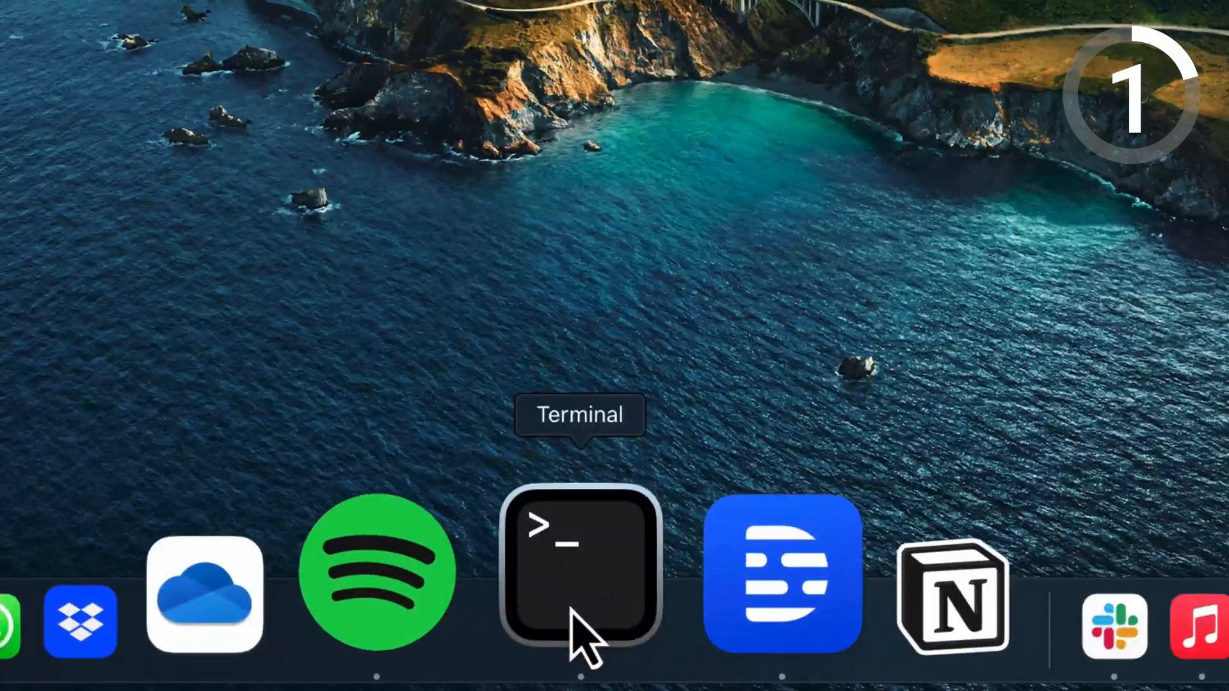
Step: Run 'pip install open-interpreter' in a new Terminal window
{"action": "left_click", "coordinate": [579, 571]}
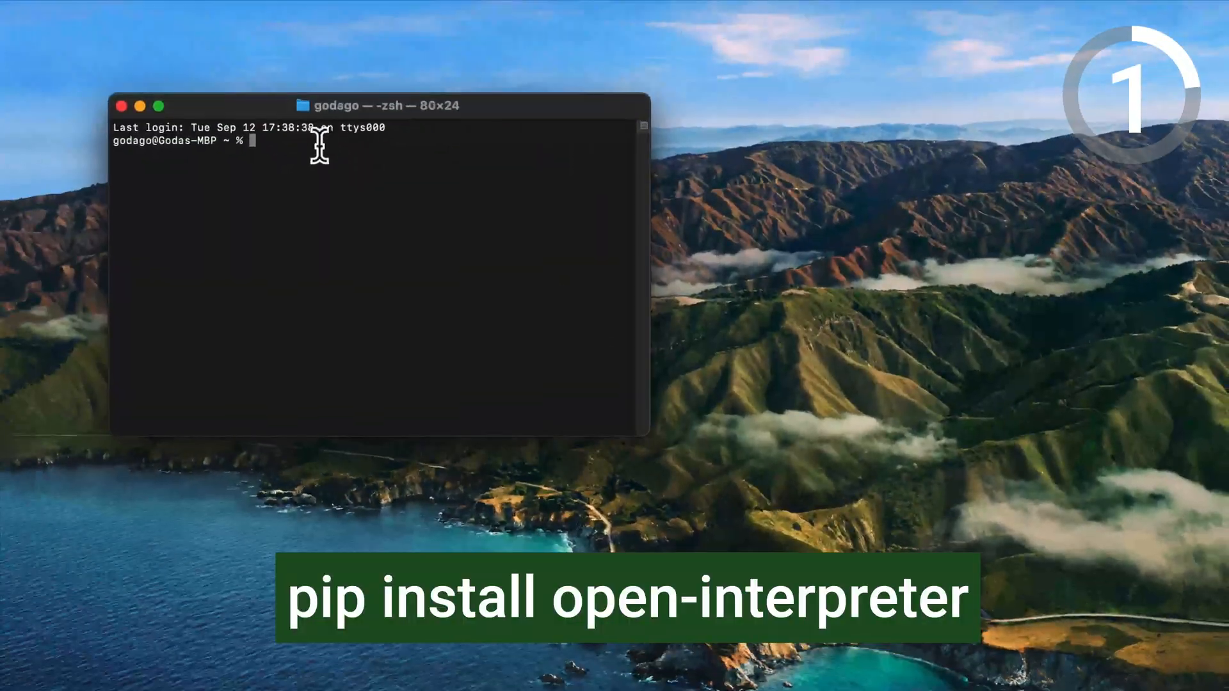
{"action": "type", "text": "pip install open-interpreter"}
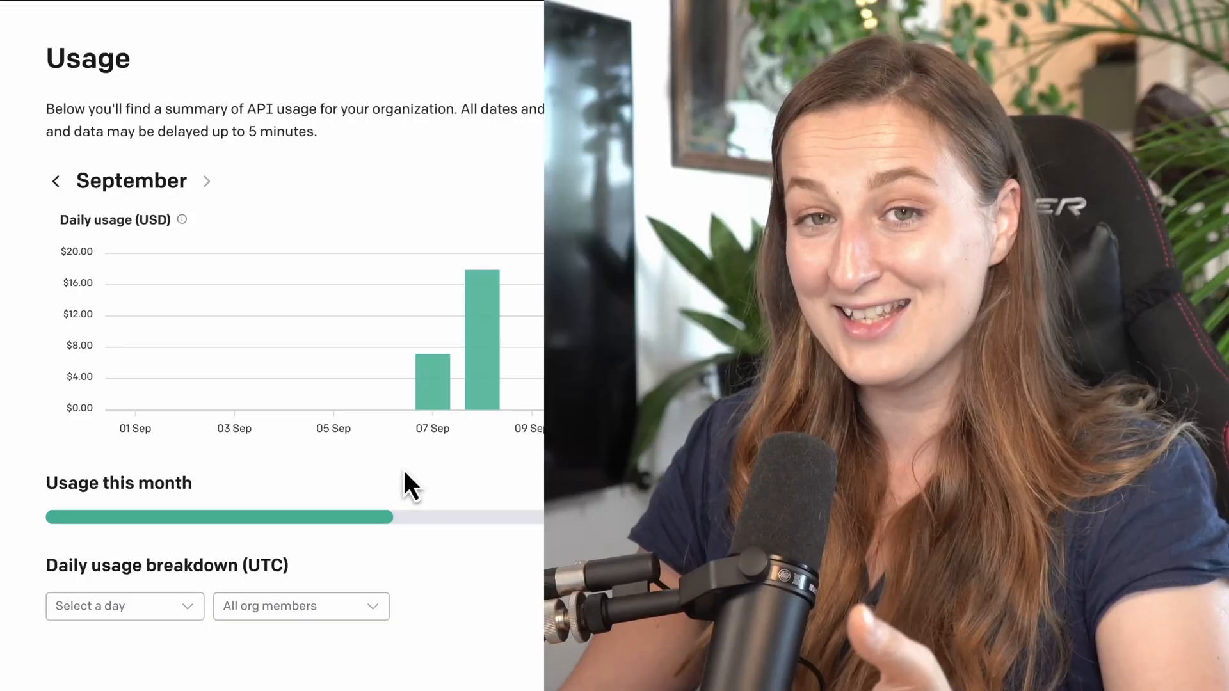
{"action": "mouse_move", "coordinate": [435, 412]}
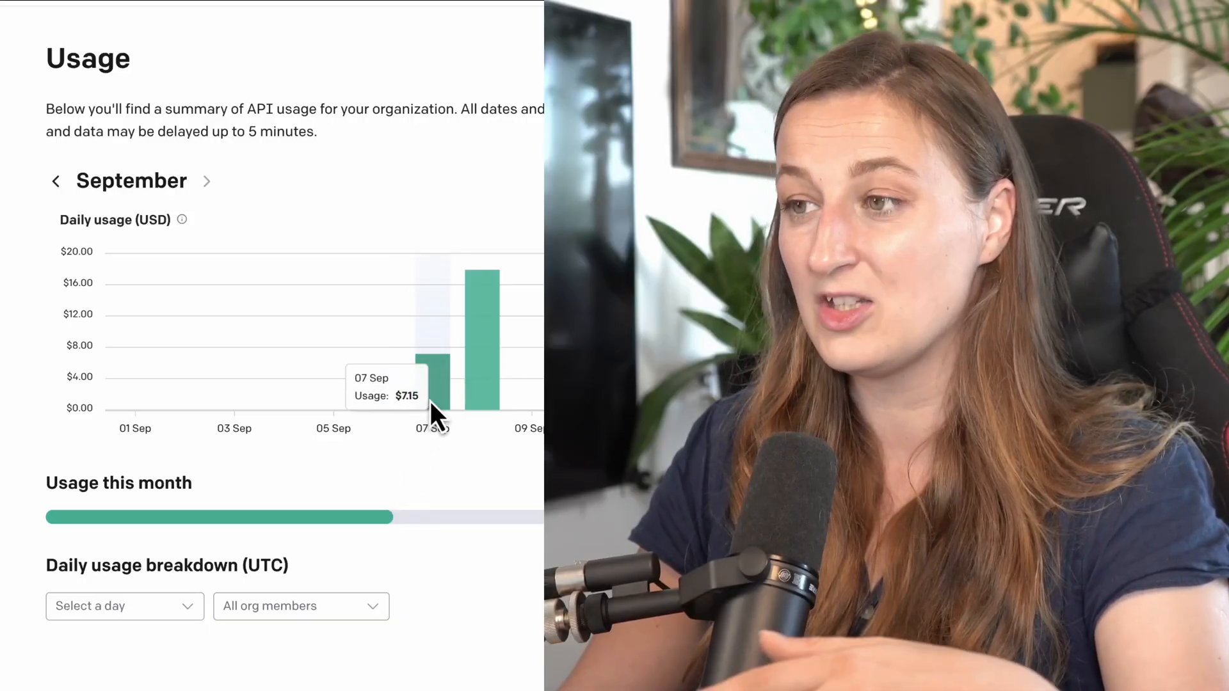
{"action": "mouse_move", "coordinate": [490, 399]}
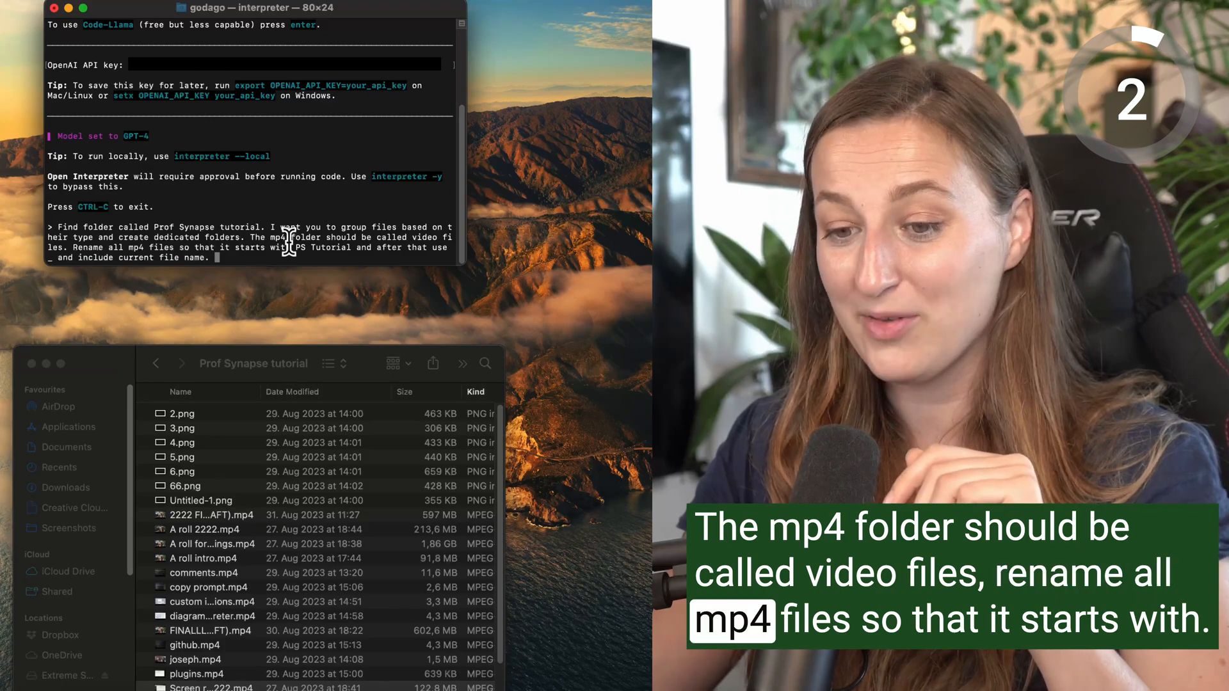
{"action": "mouse_move", "coordinate": [583, 287]}
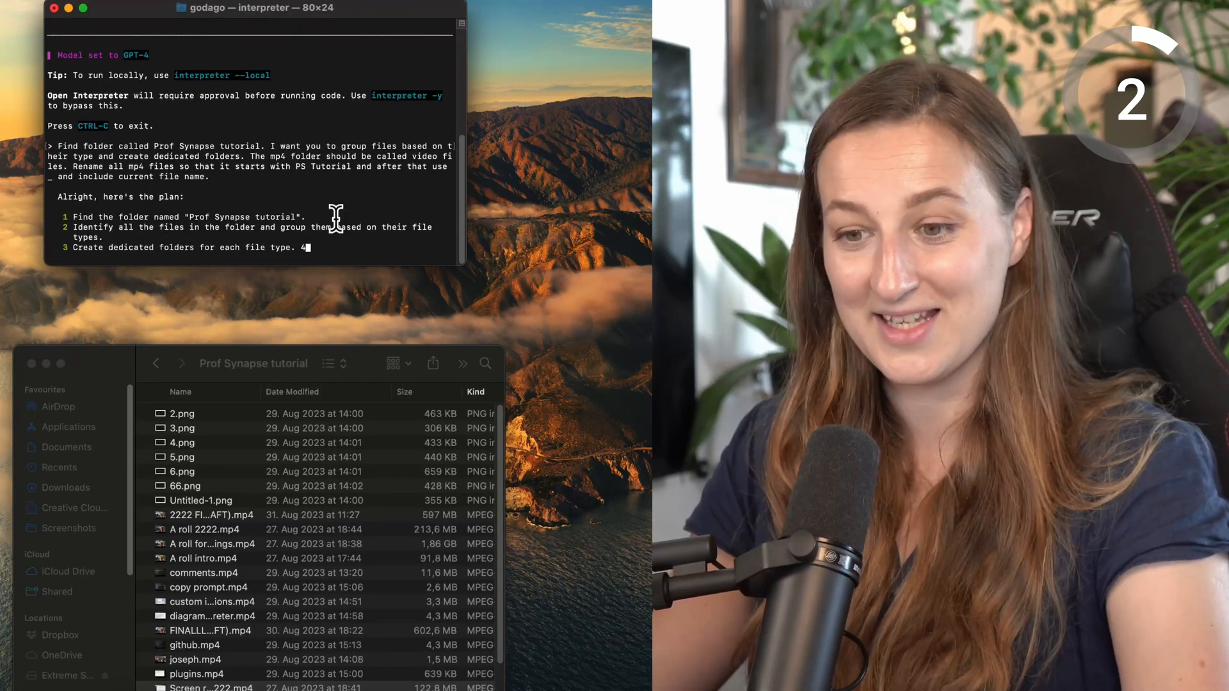
Step: Approve Open Interpreter's plan to sort and rename the tutorial files with 'y'
{"action": "type", "text": "y"}
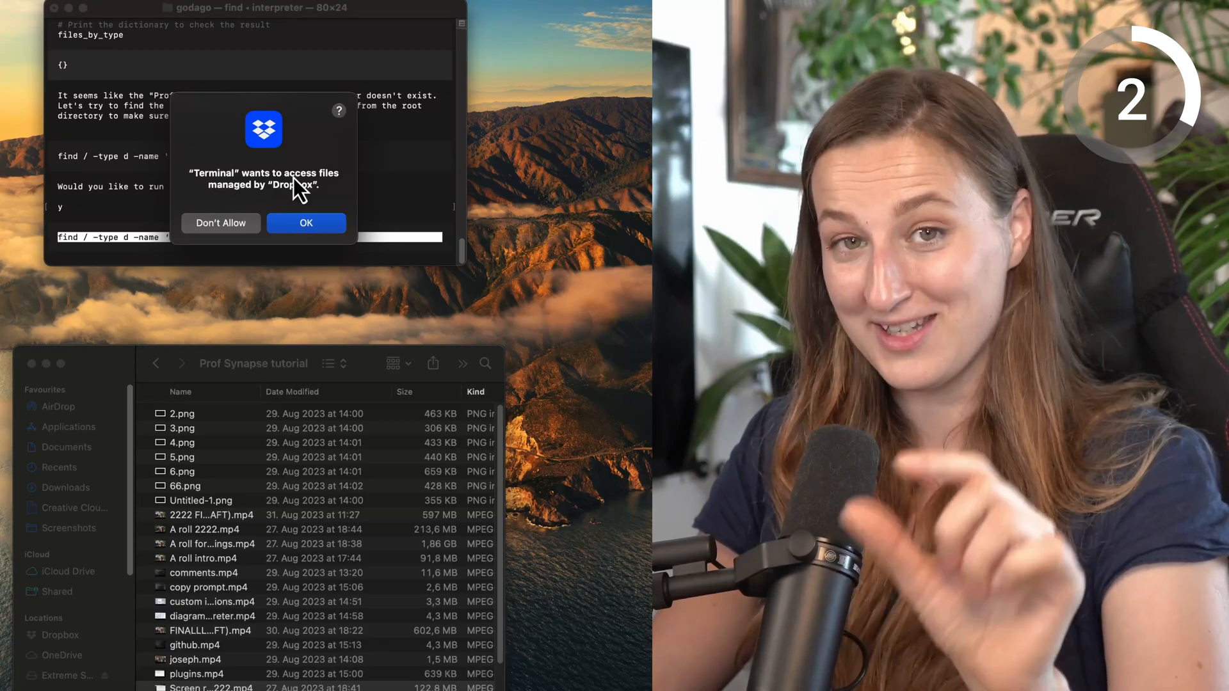
Step: Grant Dropbox access, approve the code, and supply the tutorial folder's Dropbox path
{"action": "left_click", "coordinate": [306, 223]}
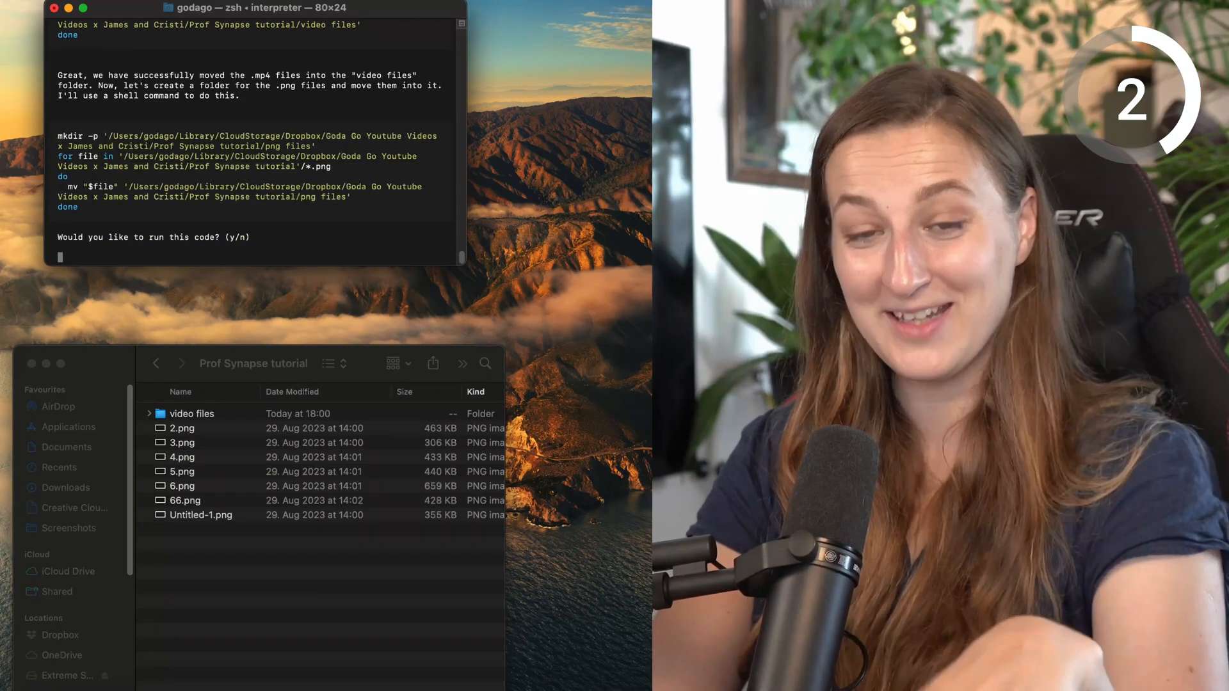
{"action": "type", "text": "y"}
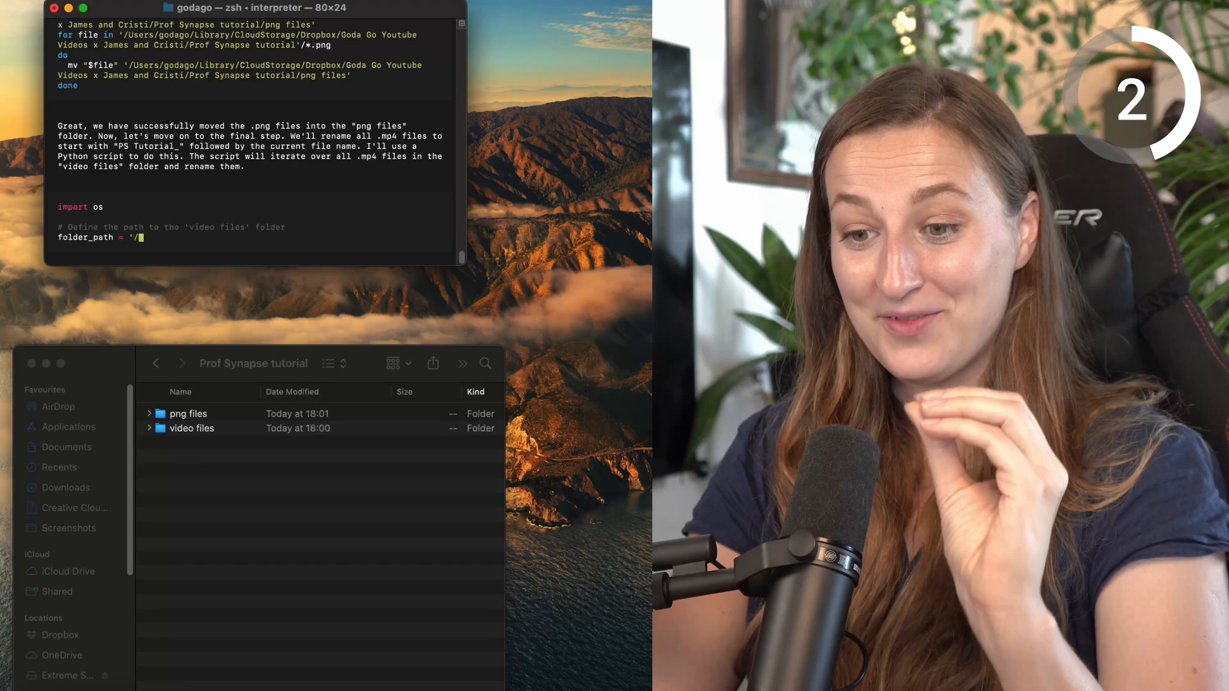
{"action": "type", "text": "'/Users/godago/Library/CloudStorage/Dropbox/Goda Go Youtube Videos x James and"}
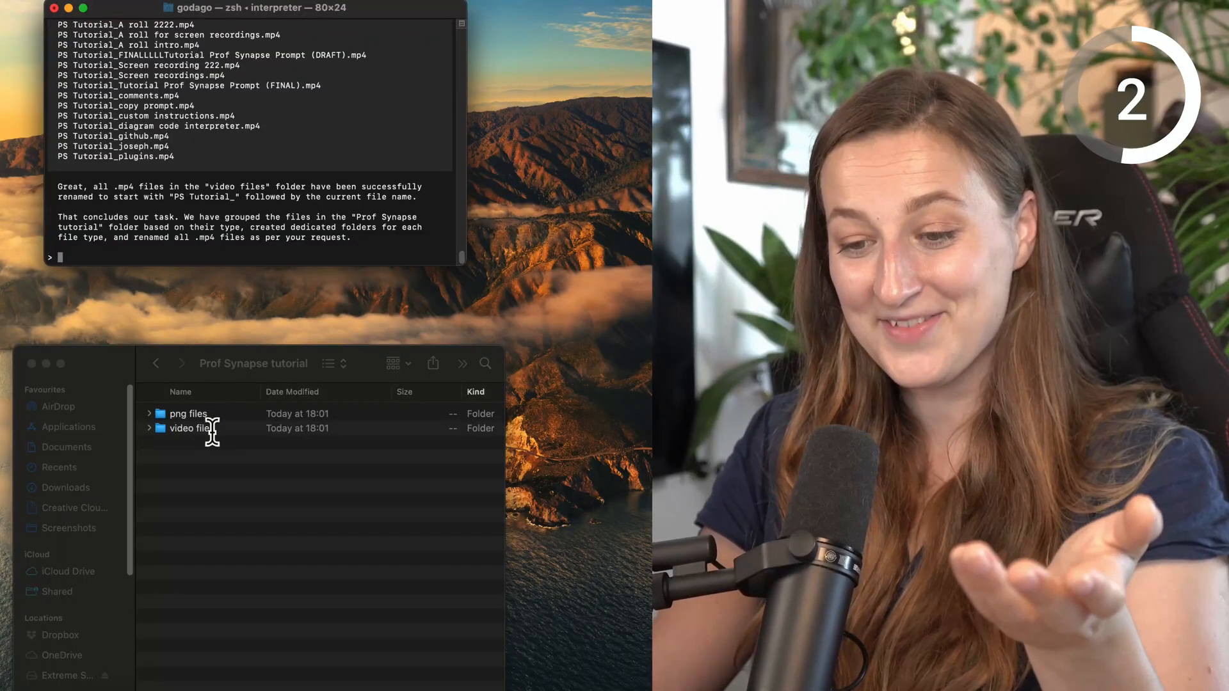
Step: Browse the video files folder to check the PS Tutorial_ mp4 names
{"action": "double_click", "coordinate": [189, 428]}
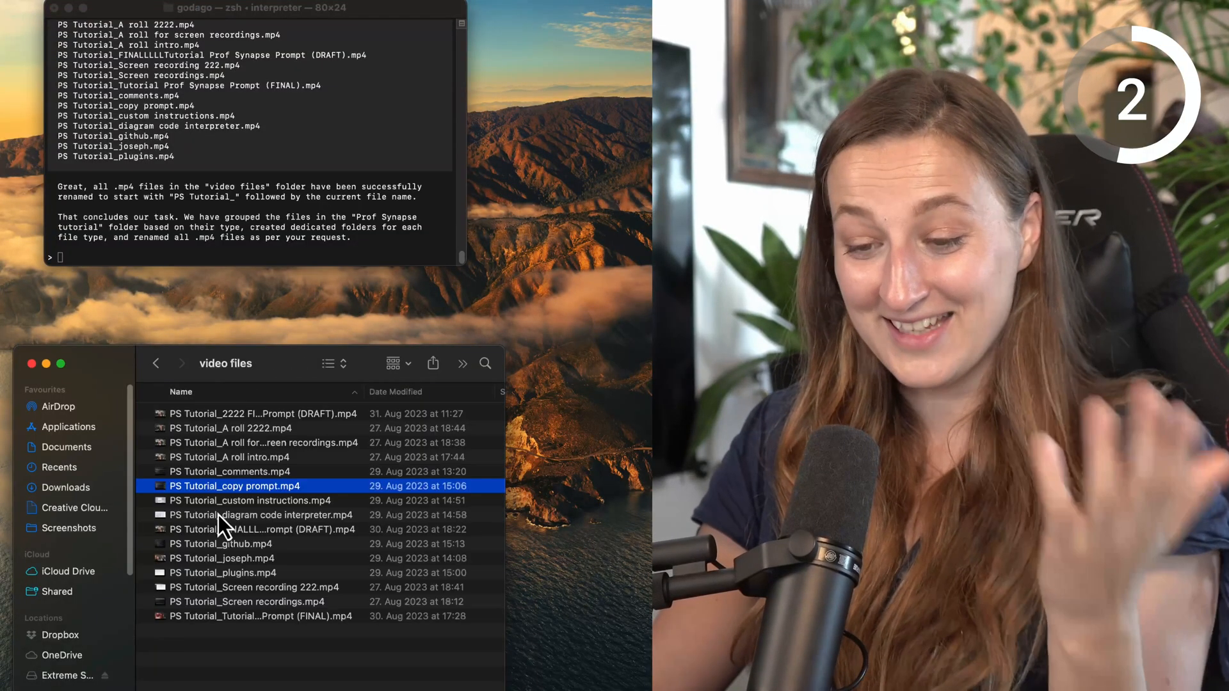
{"action": "left_click", "coordinate": [249, 500]}
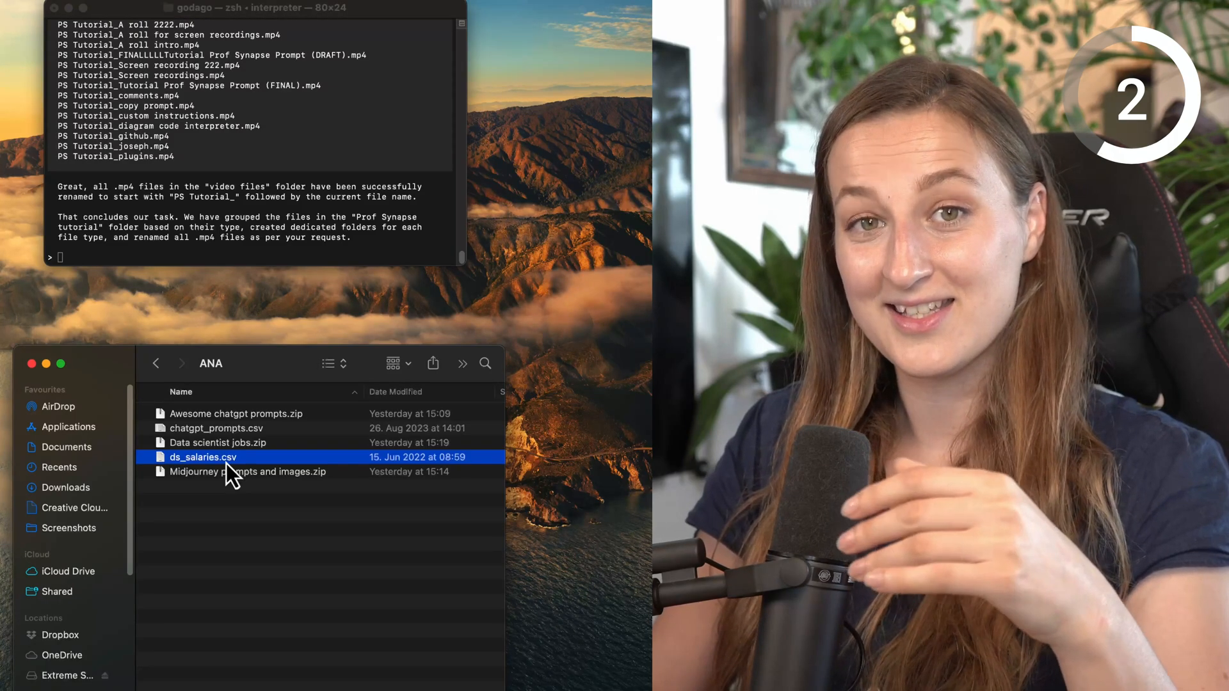
Step: Drag ds_salaries.csv into the Terminal running Open Interpreter
{"action": "left_click_drag", "start_coordinate": [202, 457], "coordinate": [140, 252]}
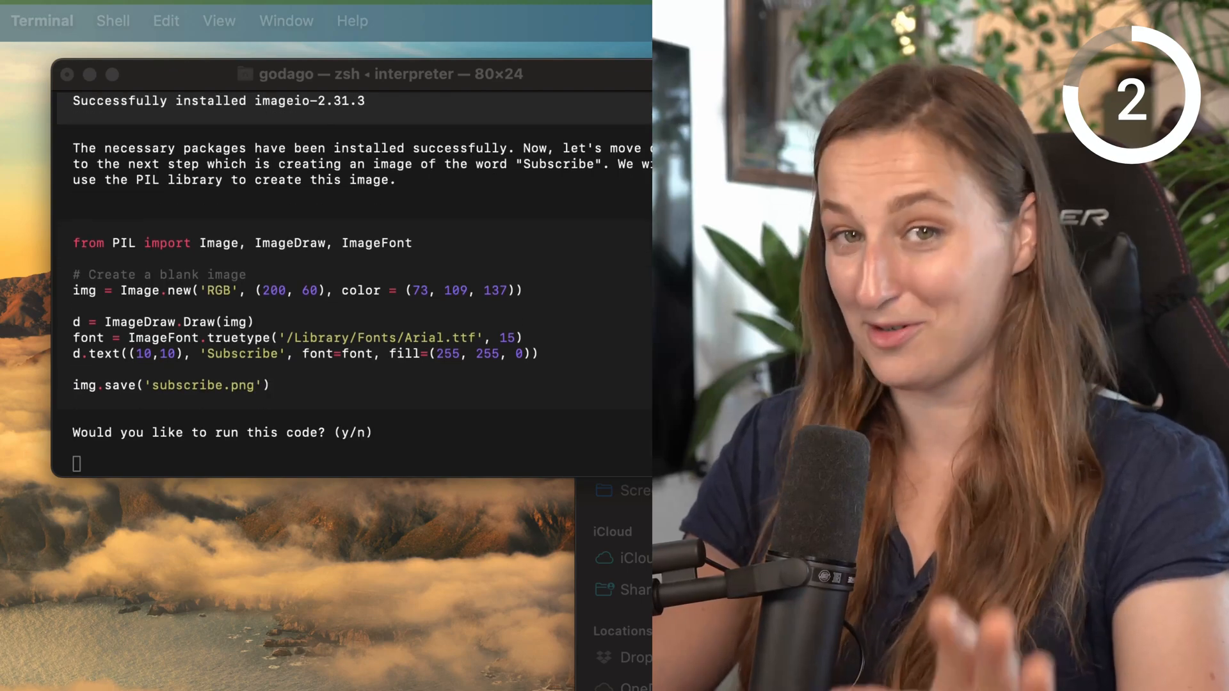
{"action": "mouse_move", "coordinate": [325, 380]}
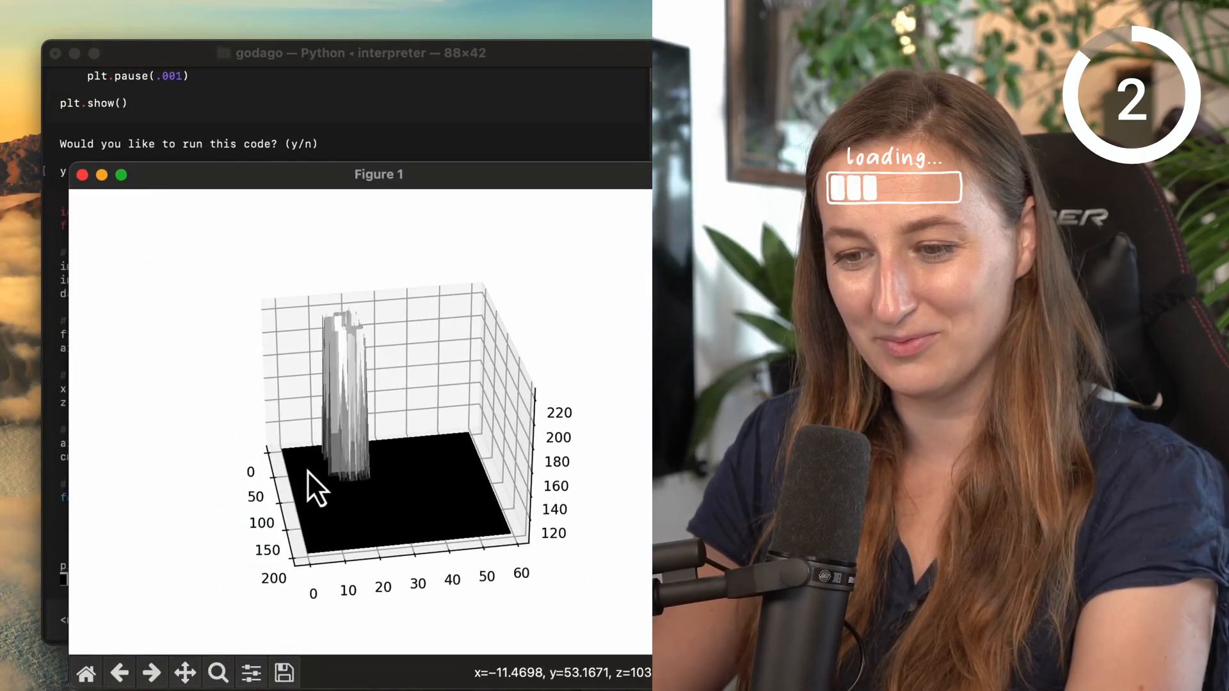
Step: Rotate and zoom the Subscribe 3D plot from top-down to perspective views
{"action": "left_click_drag", "start_coordinate": [314, 482], "coordinate": [231, 600]}
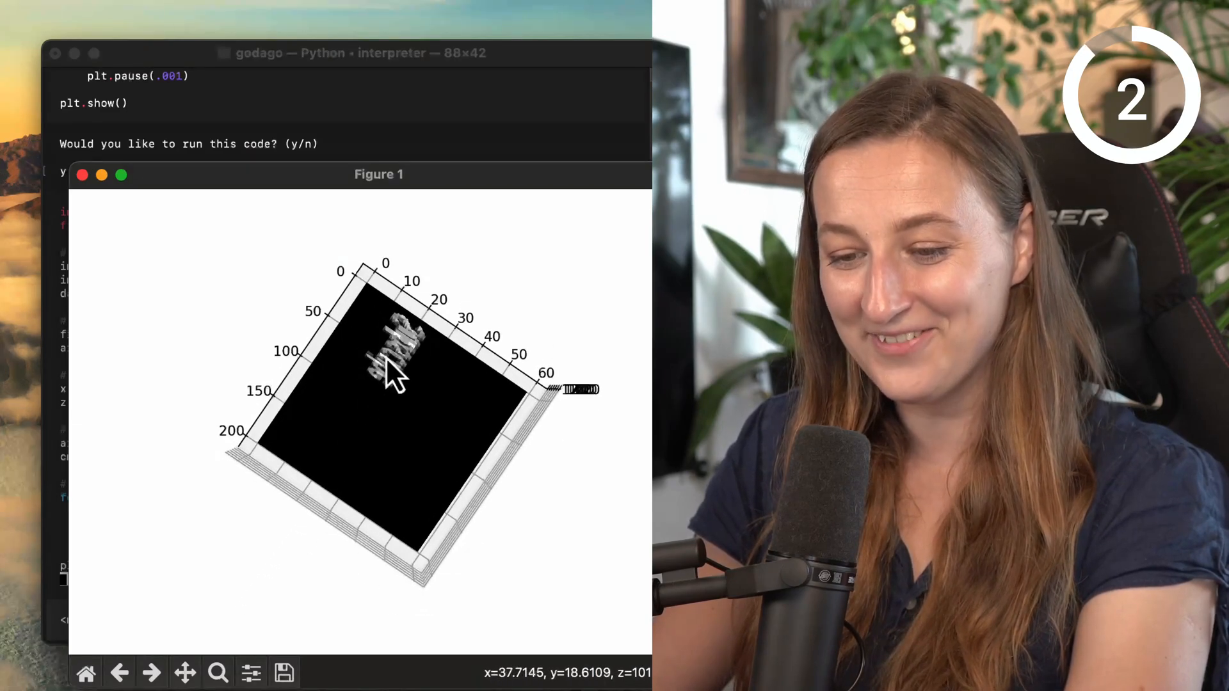
{"action": "left_click", "coordinate": [218, 673]}
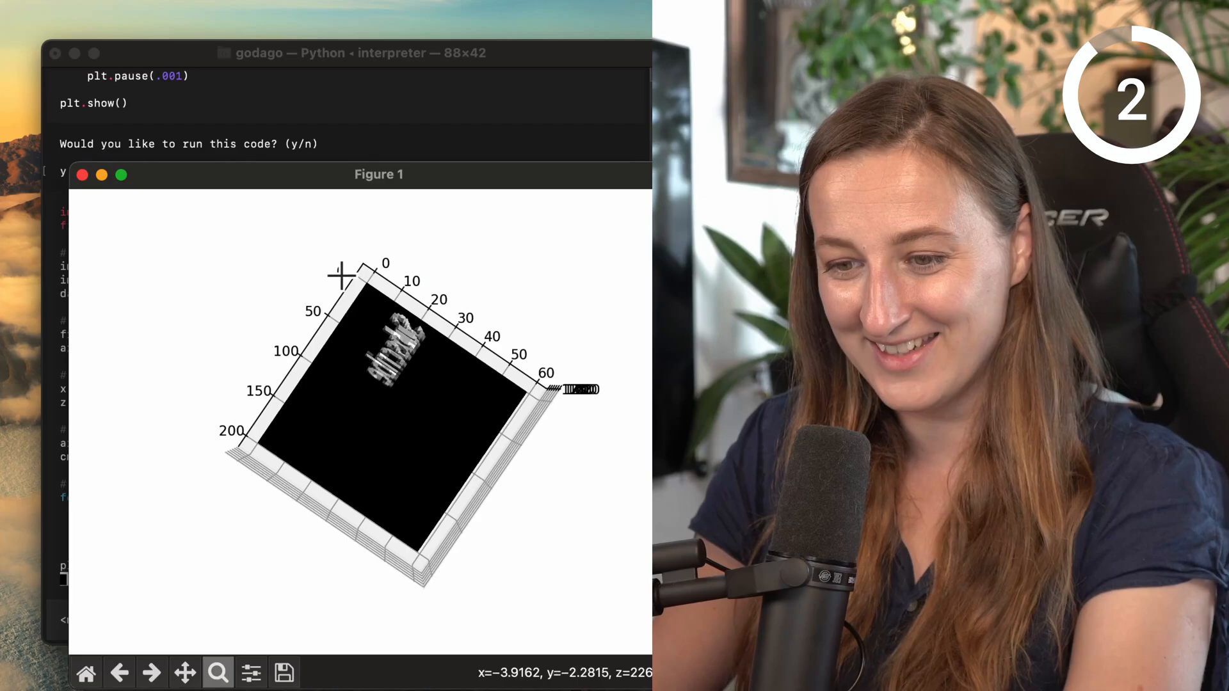
{"action": "left_click_drag", "start_coordinate": [341, 275], "coordinate": [251, 572]}
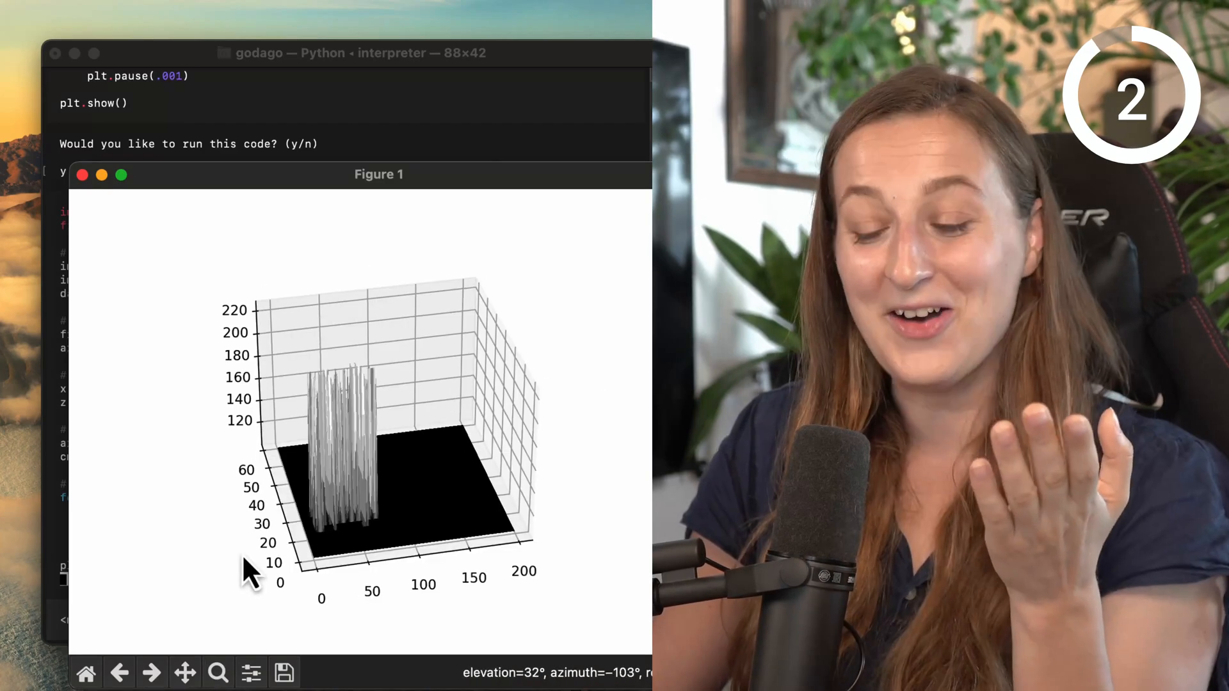